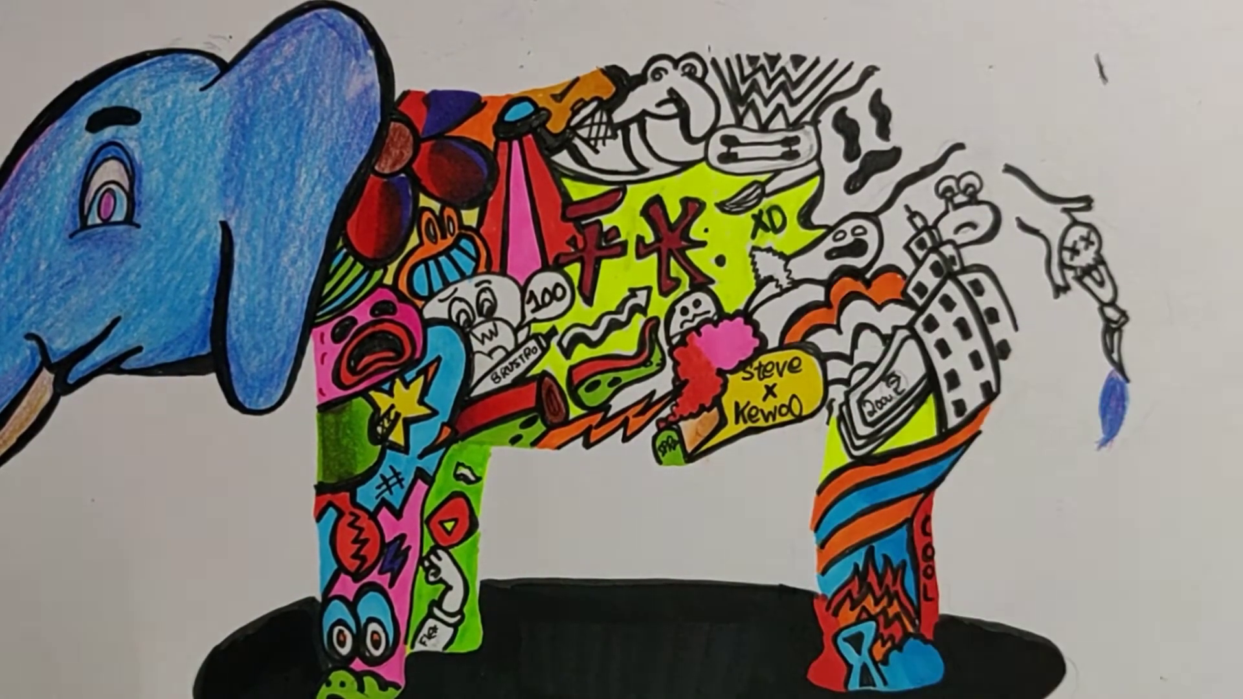
left_click(960, 317)
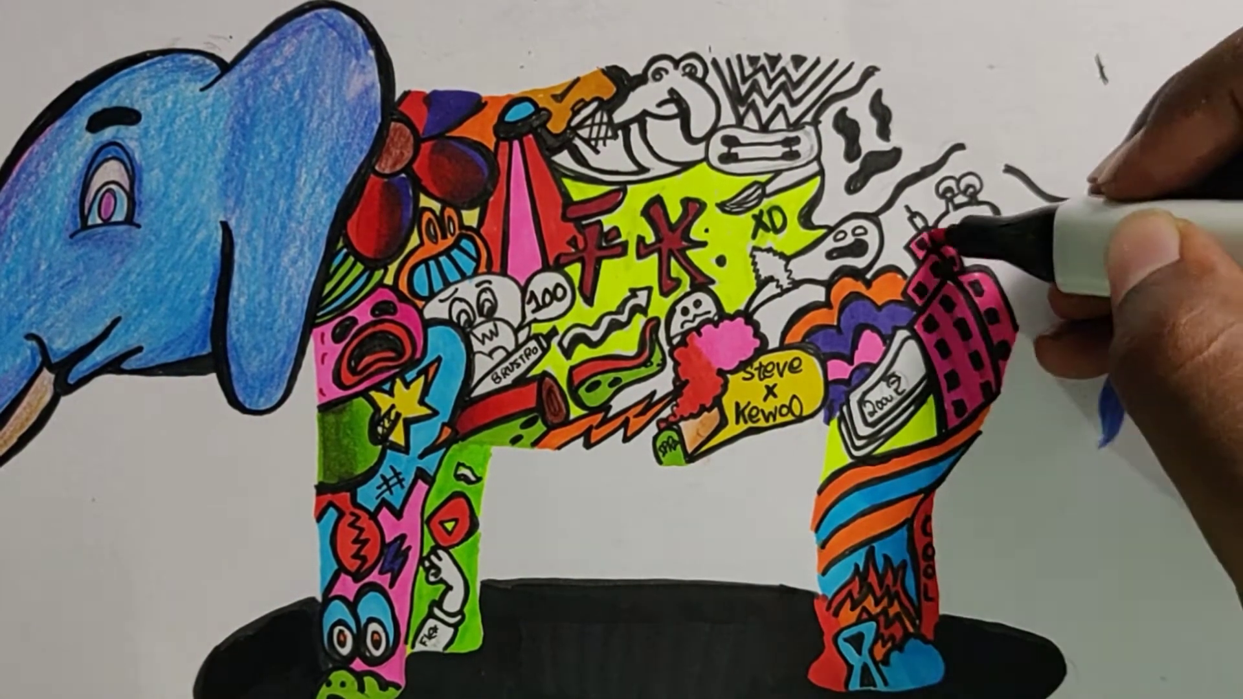